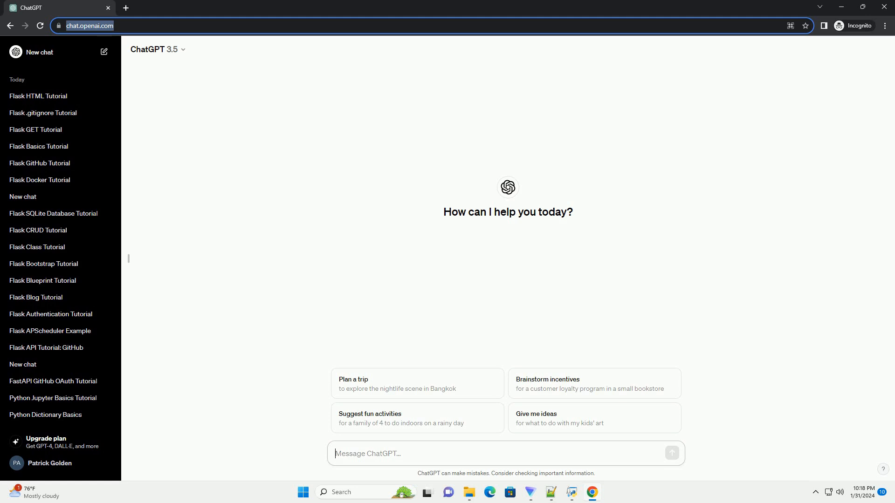
Send a request for an informative Python Flask Jinja tutorial with code examples.
click(672, 453)
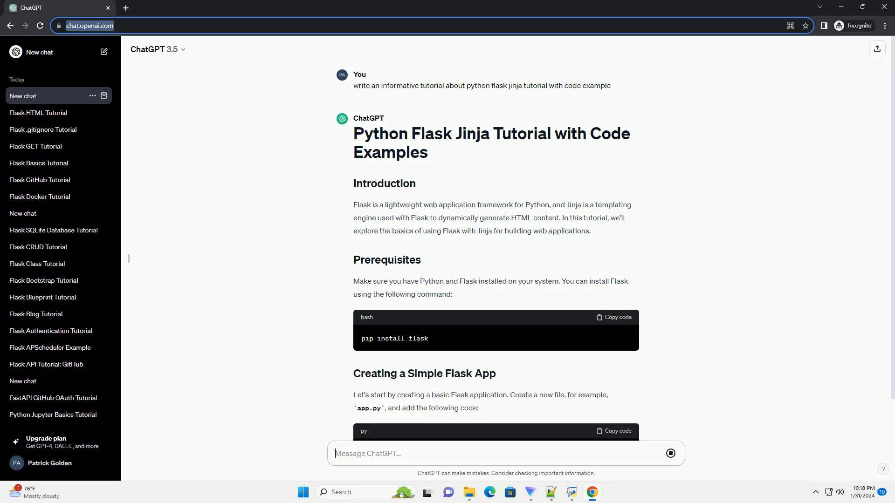
Scroll the streaming answer past Creating a Simple Flask App to the Jinja template code block.
scroll(down, 3)
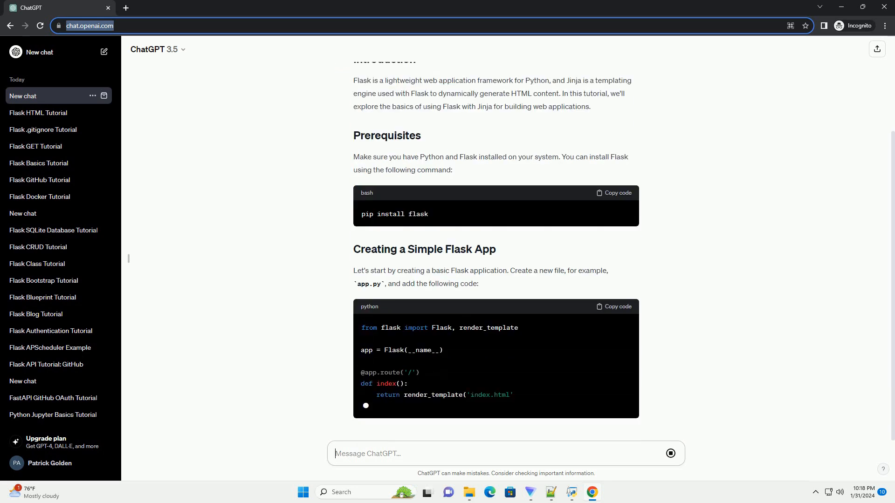
scroll(down, 3)
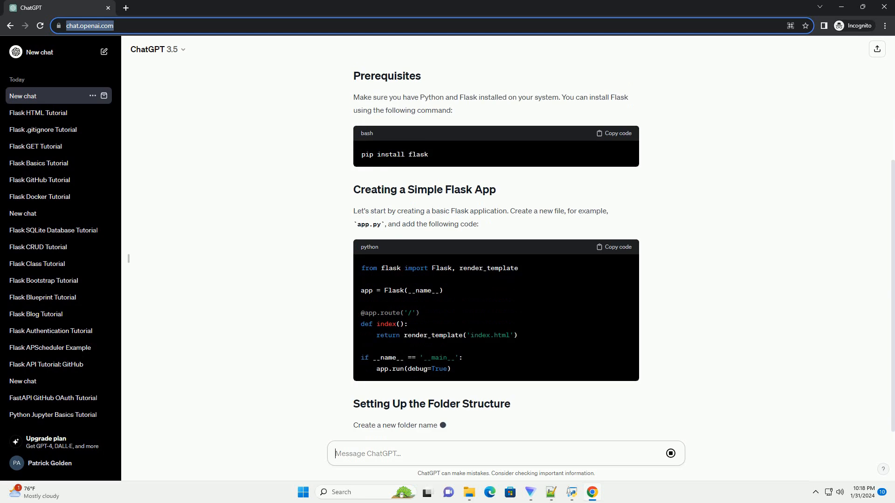
scroll(down, 3)
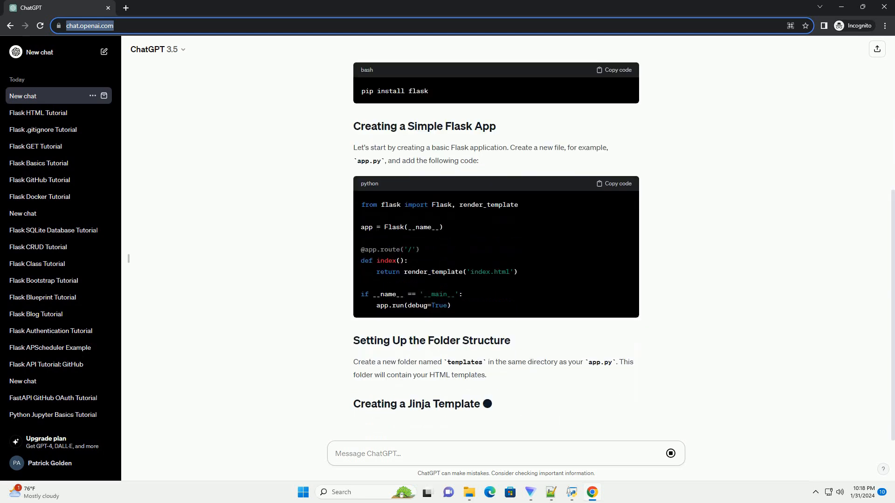
scroll(down, 3)
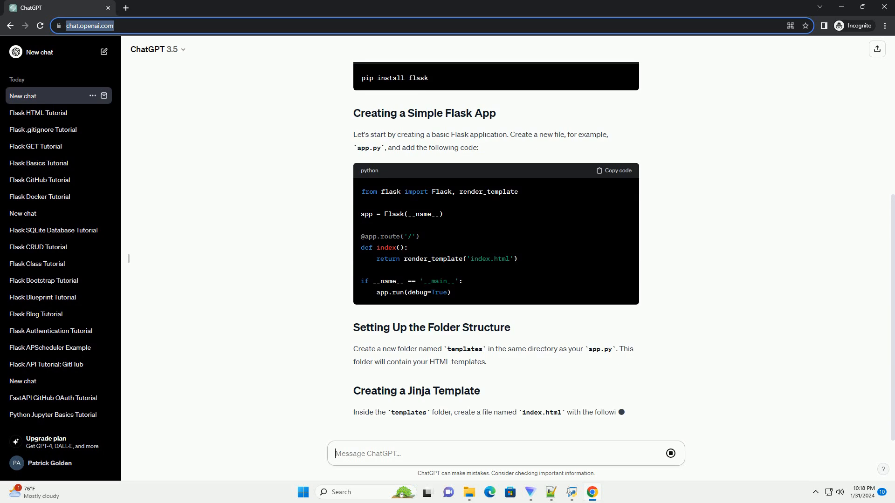
scroll(down, 3)
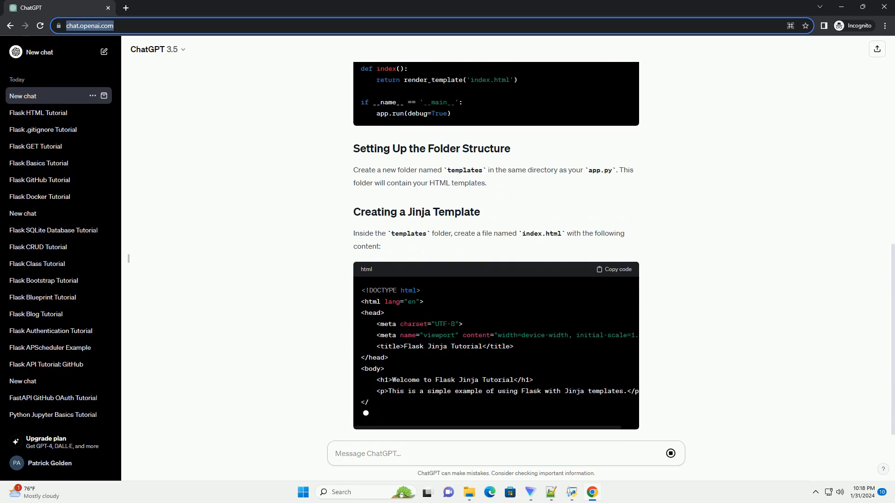
Scroll on through Running the Flask App to the Passing Data to Jinja Templates example.
scroll(down, 3)
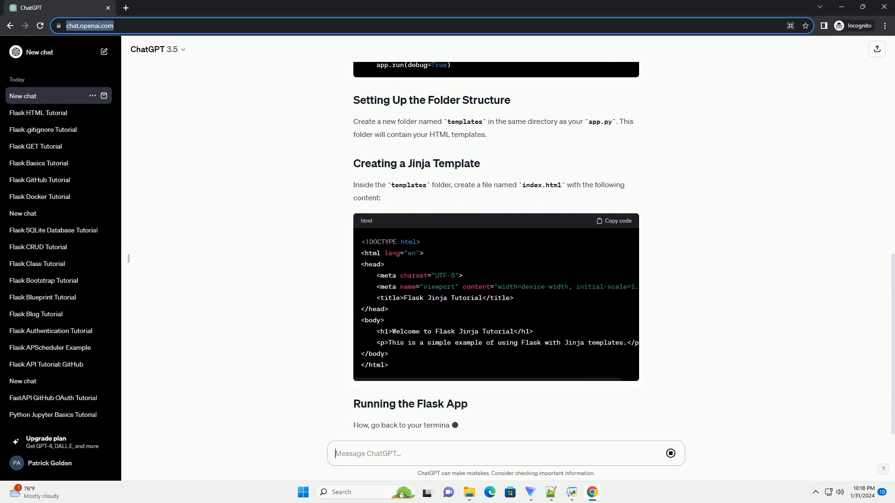
scroll(down, 3)
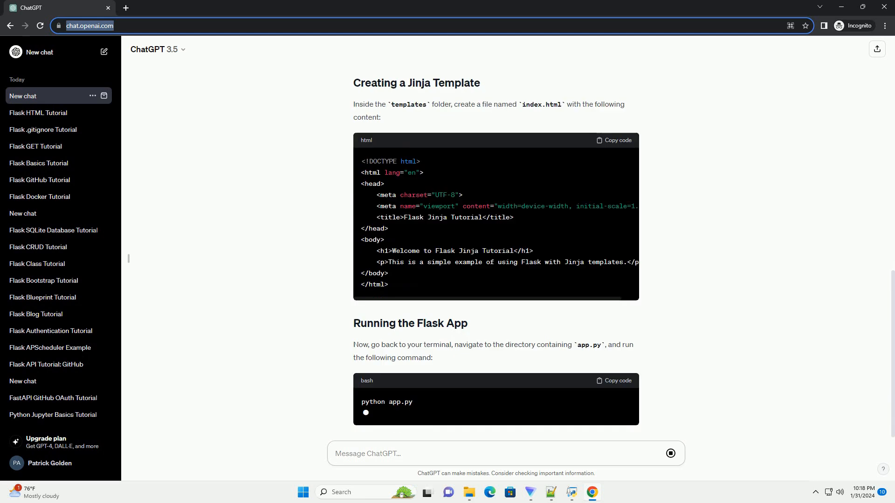
scroll(down, 3)
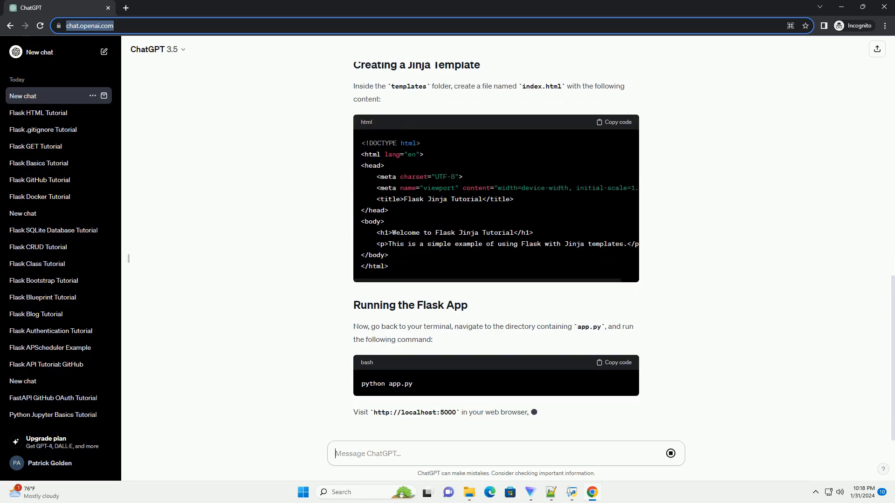
scroll(down, 3)
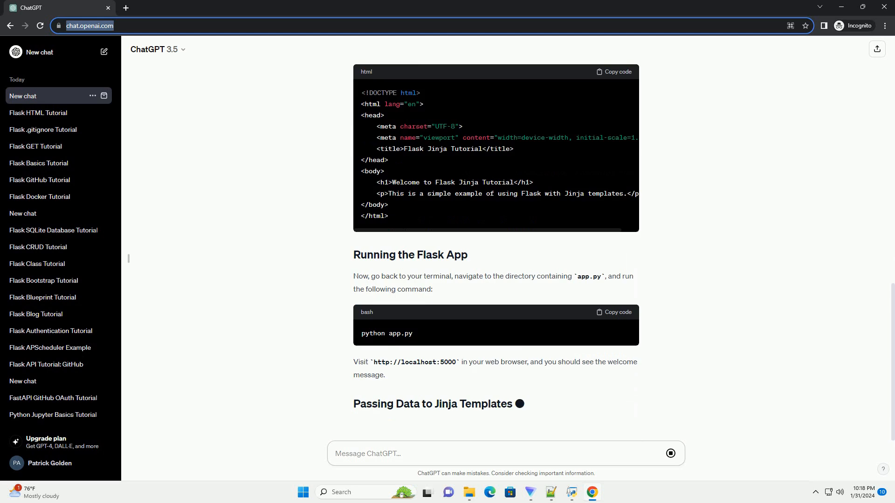
scroll(down, 3)
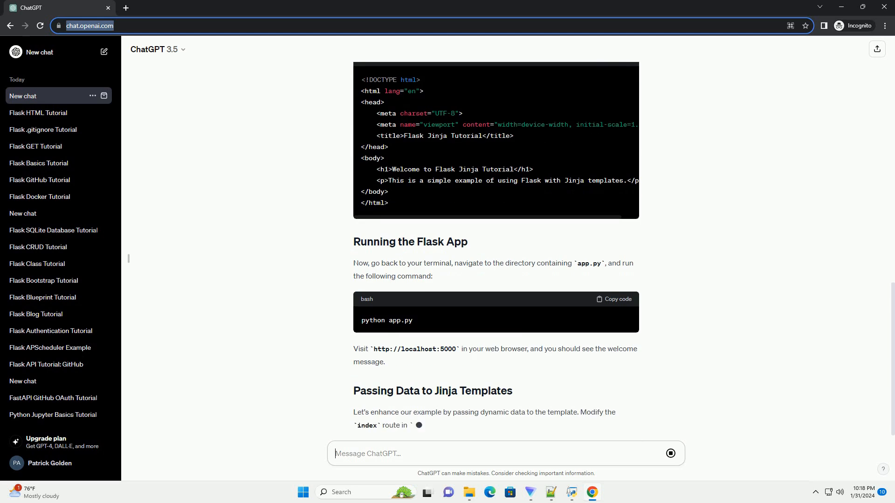
scroll(down, 3)
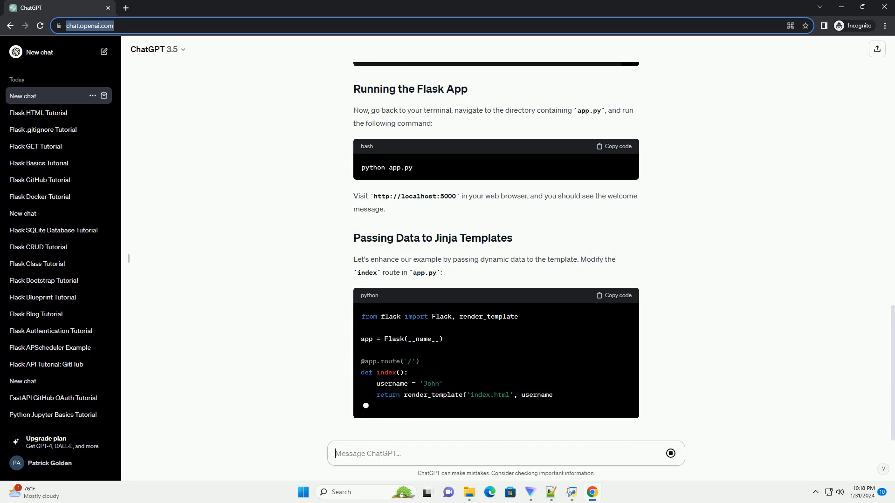
Scroll past the updated index.html with personalized greeting down to the Conclusion section.
scroll(down, 3)
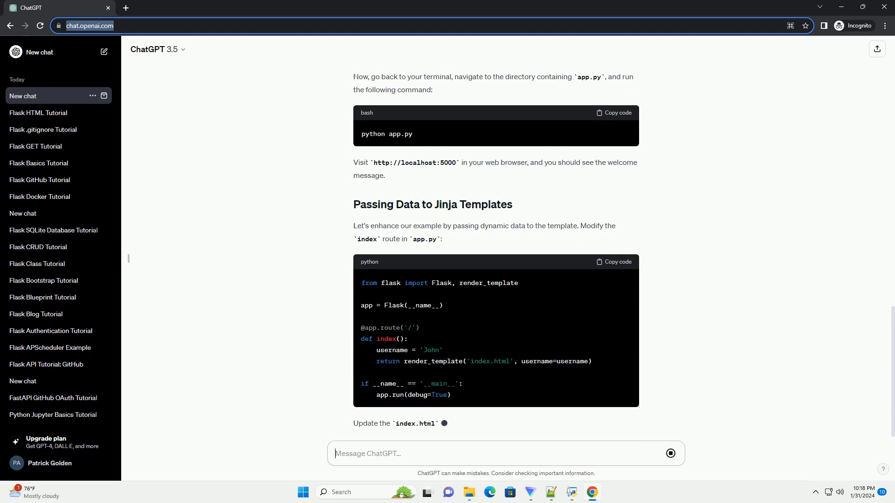
scroll(down, 3)
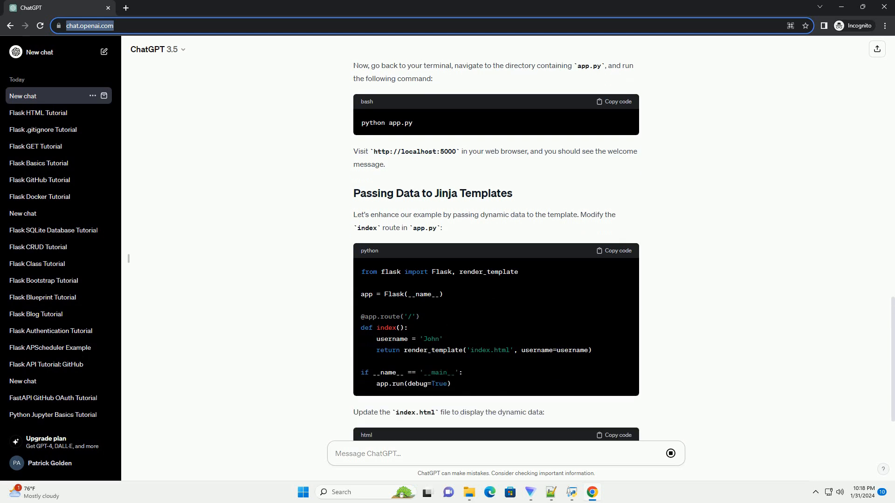
scroll(down, 3)
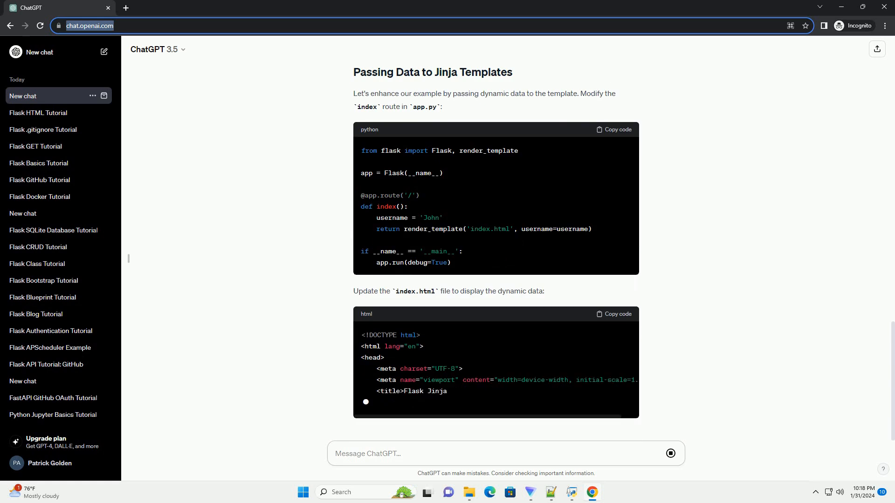
scroll(down, 3)
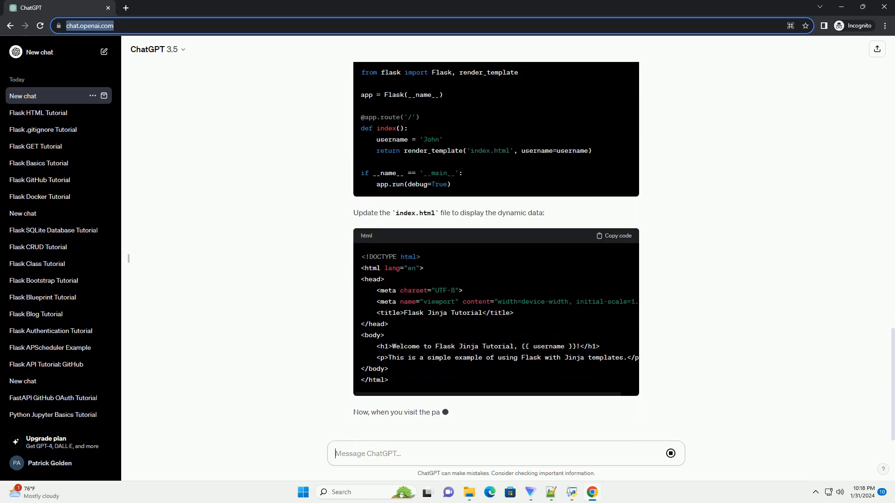
scroll(down, 3)
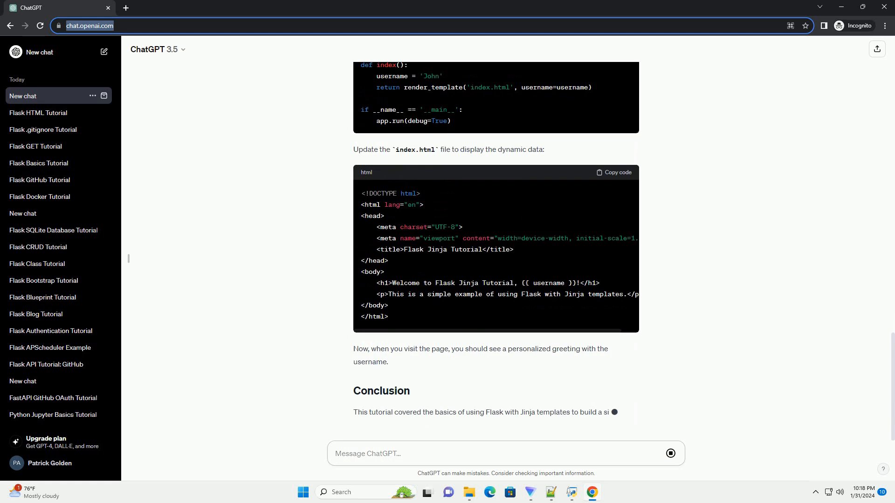
scroll(down, 3)
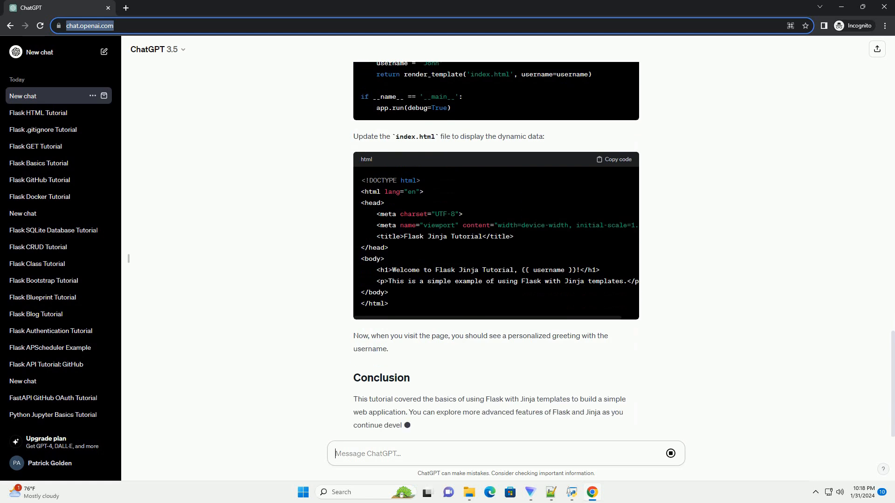